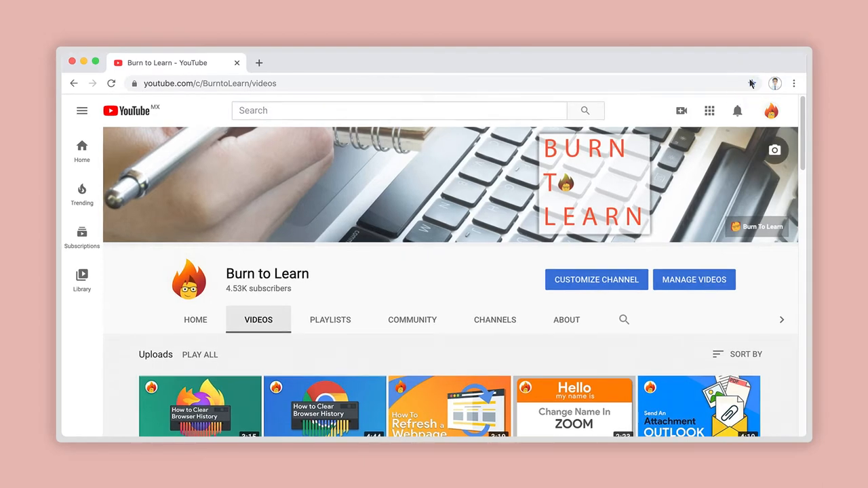
Bookmark the Burn to Learn YouTube videos page with the Cmd+D shortcut.
key("ctrl+d")
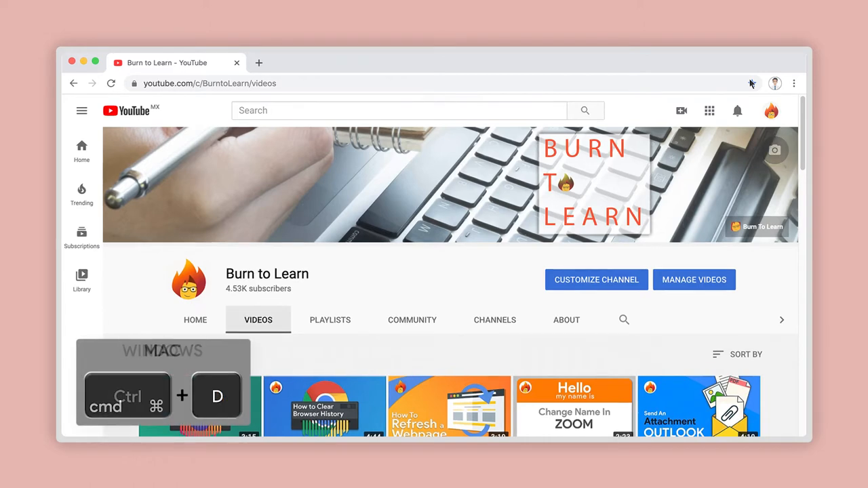
key("cmd+d")
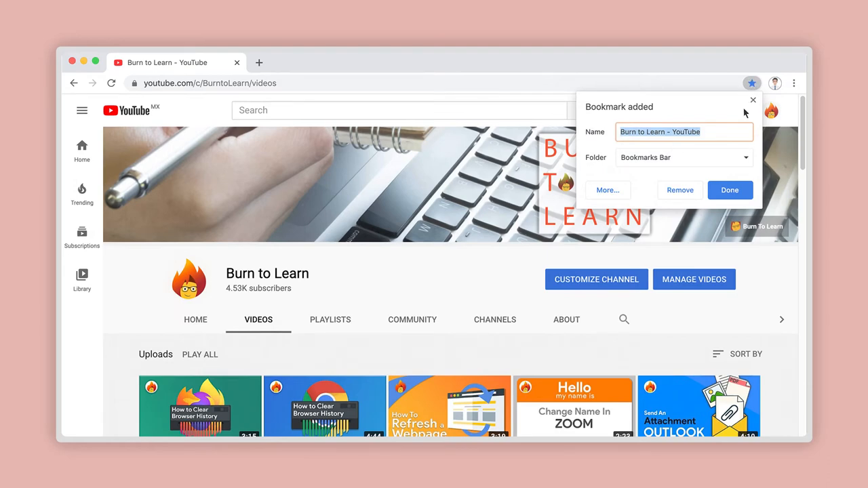
left_click(729, 190)
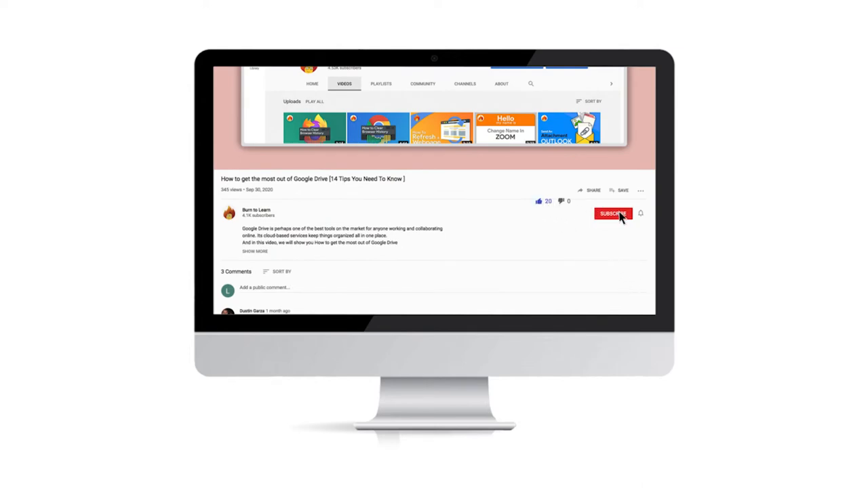
Return to the Burn to Learn videos page and reopen its Edit bookmark dialog.
left_click(612, 214)
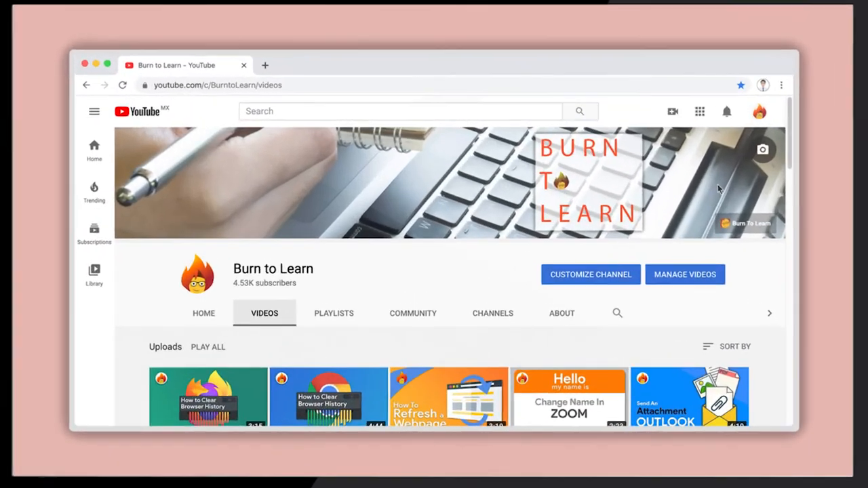
left_click(741, 84)
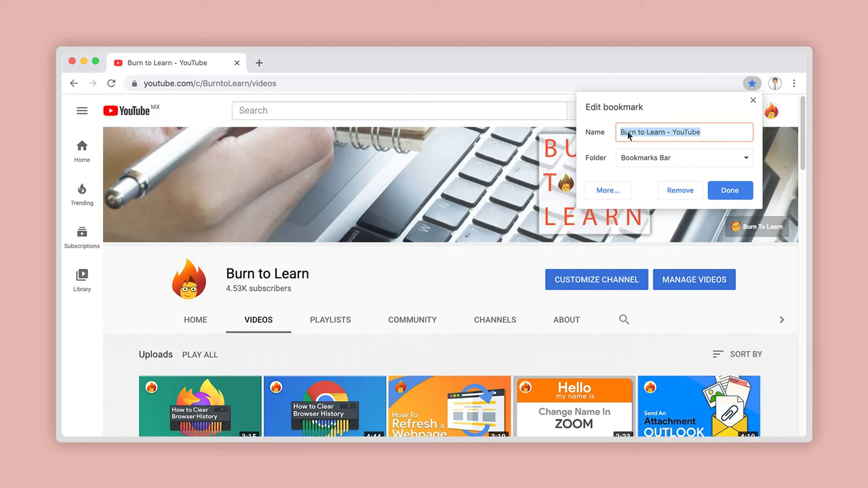
Type 'Cool Tutorials' as the bookmark name.
type("Cool Tutorials")
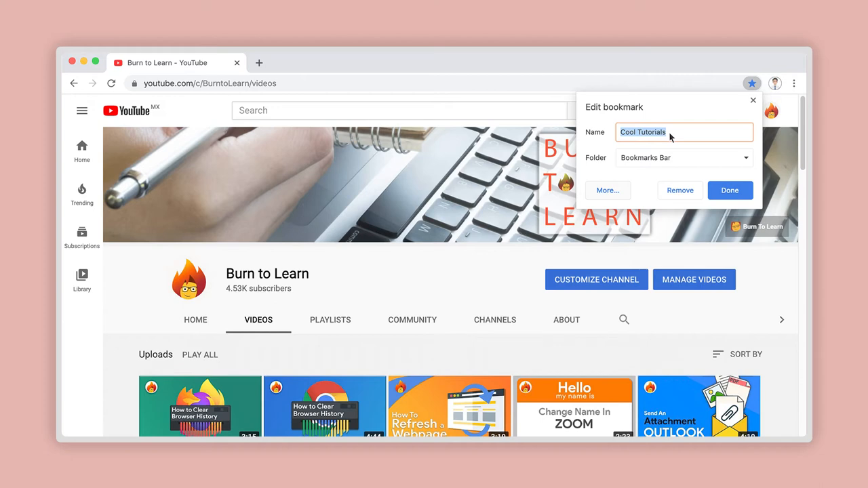
mouse_move(745, 158)
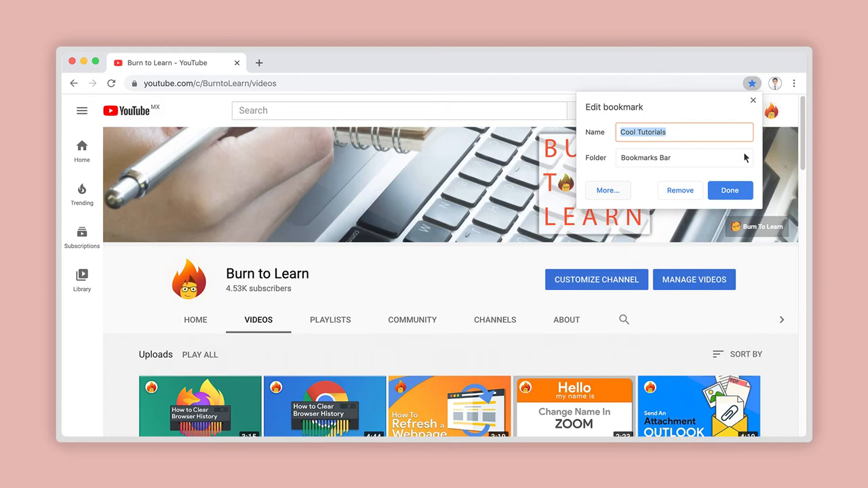
Create a Burn to Learn folder under Bookmarks Bar and save the bookmark there.
left_click(607, 190)
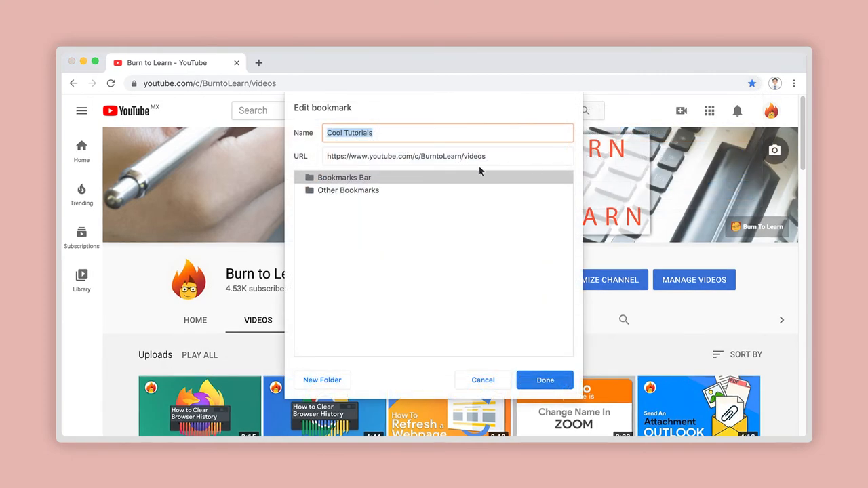
left_click(344, 177)
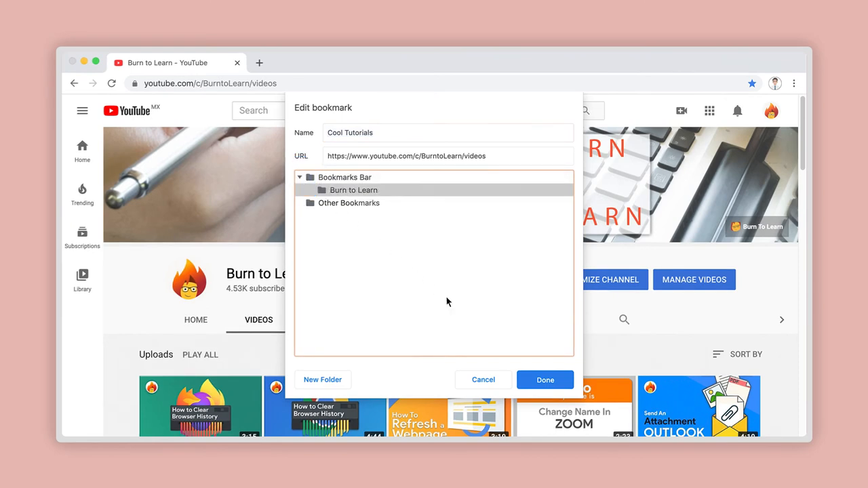
left_click(545, 380)
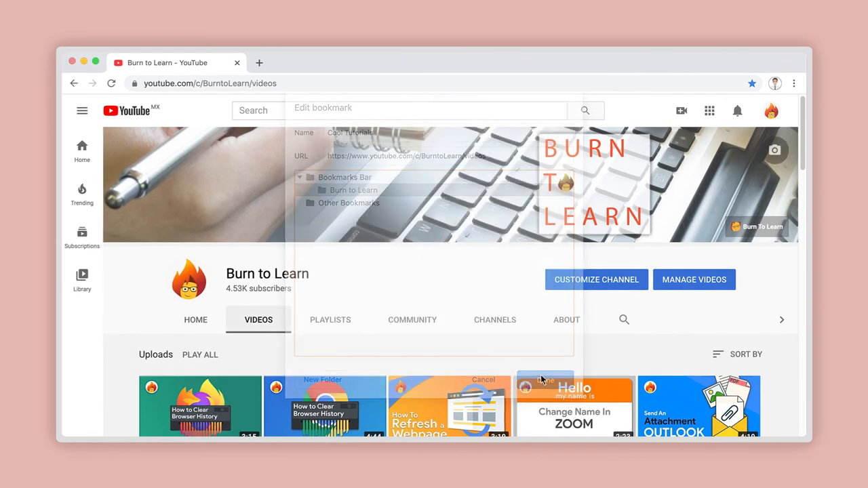